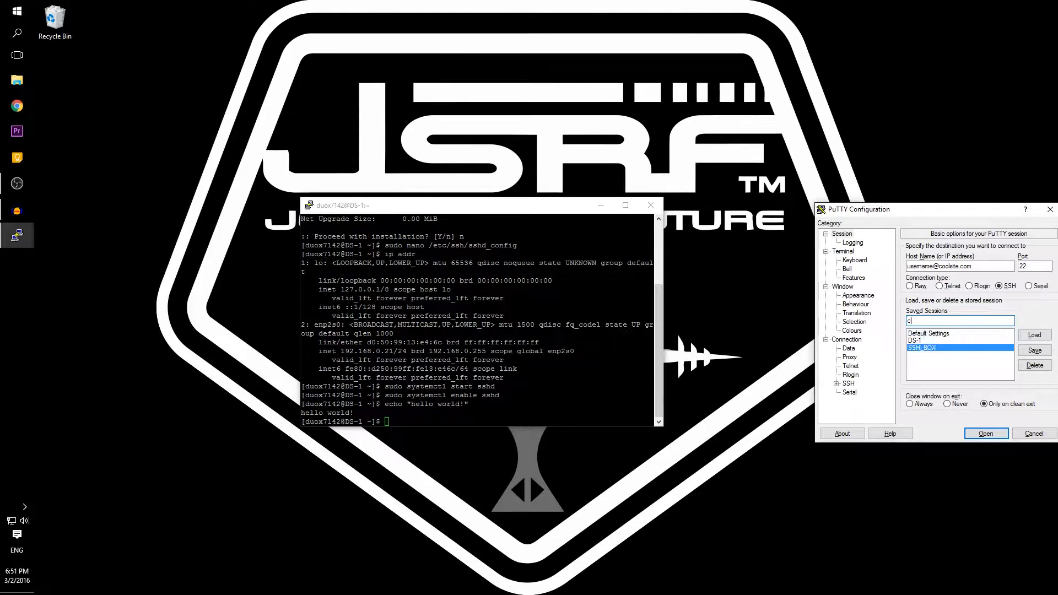
Clear the server shell so only an empty prompt remains.
type("lea")
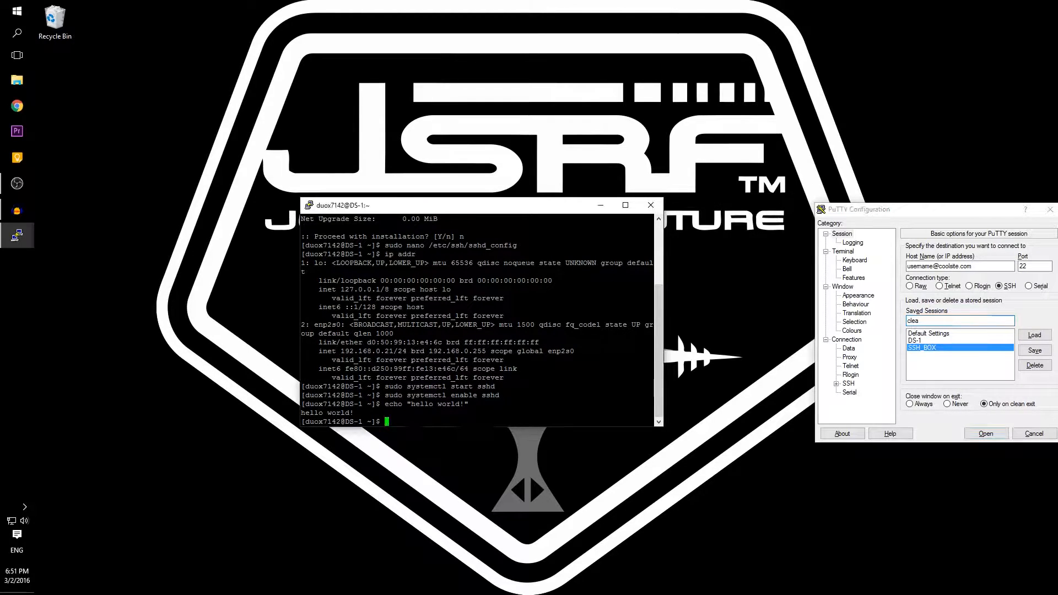
type("c")
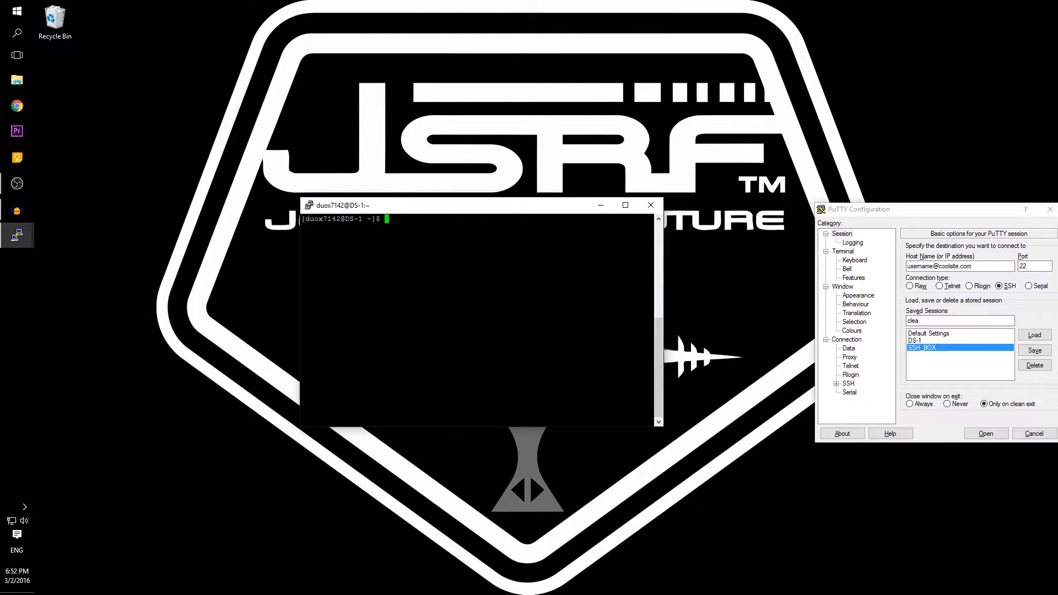
mouse_move(507, 212)
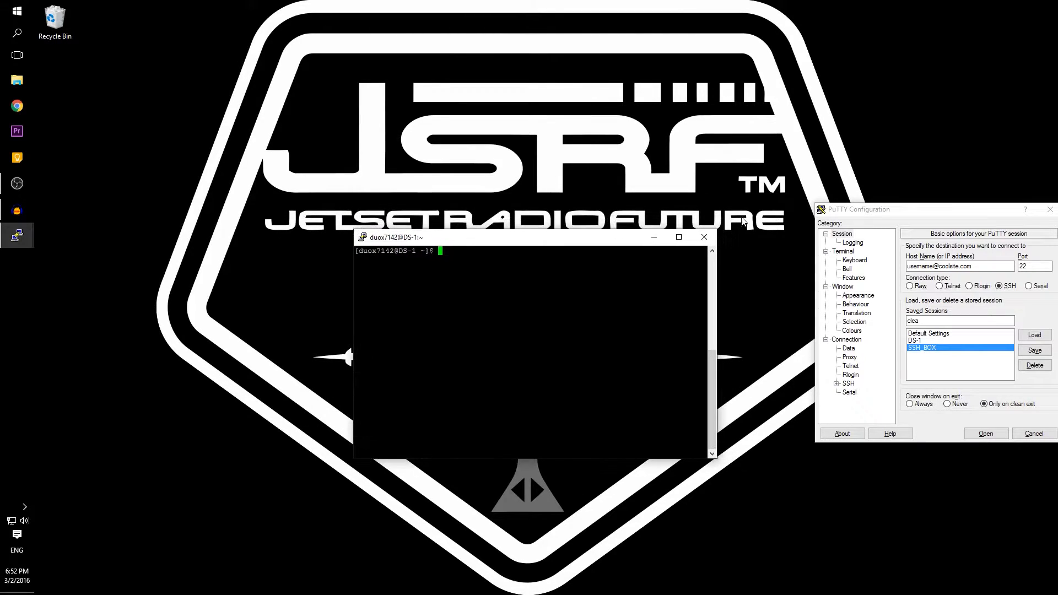
Dismiss the leftover configuration window and run sudo pacman -S openssh.
left_click(1033, 434)
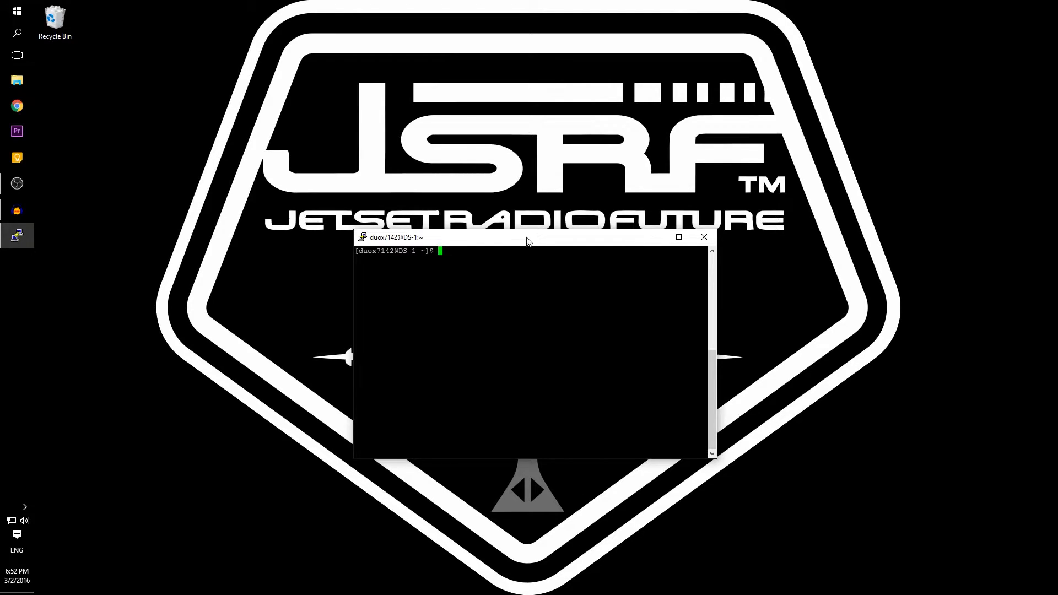
type("sudo pacman -S openssh")
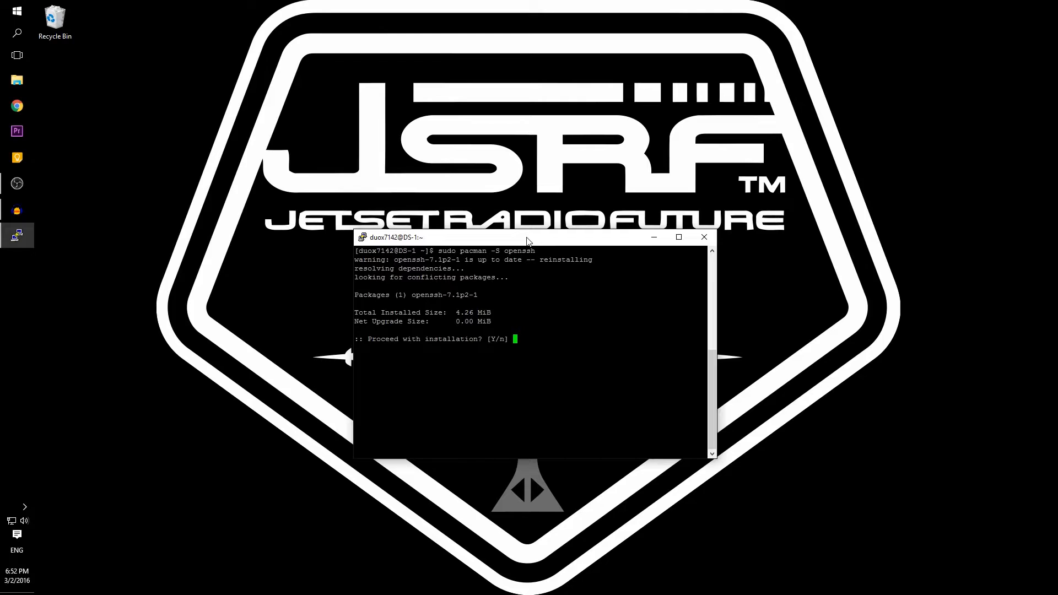
Decline the openssh reinstall and edit /etc/ssh/sshd_config with sudo nano.
type("n")
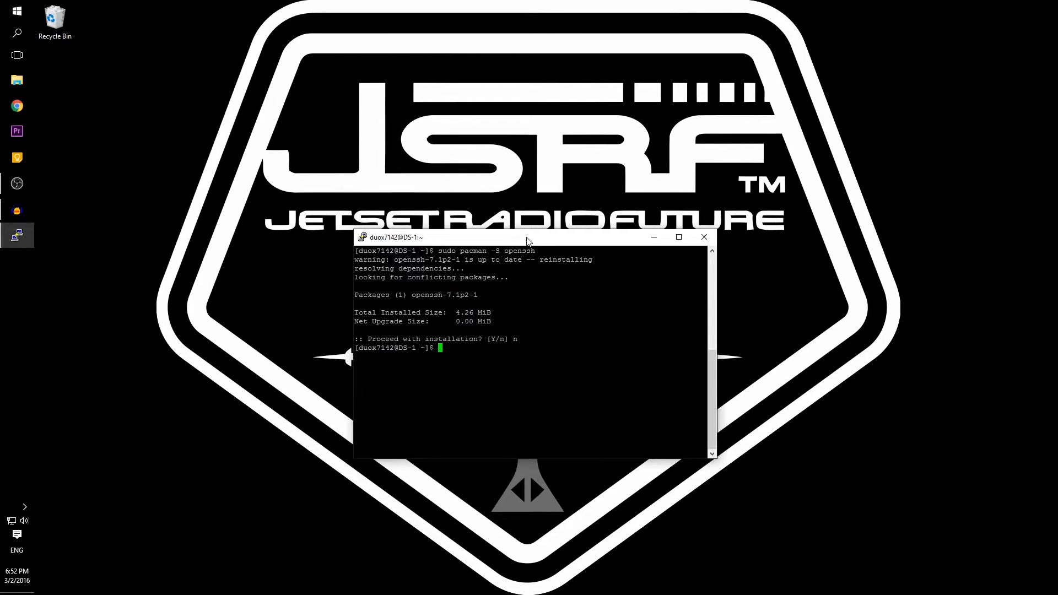
type("sudo /et")
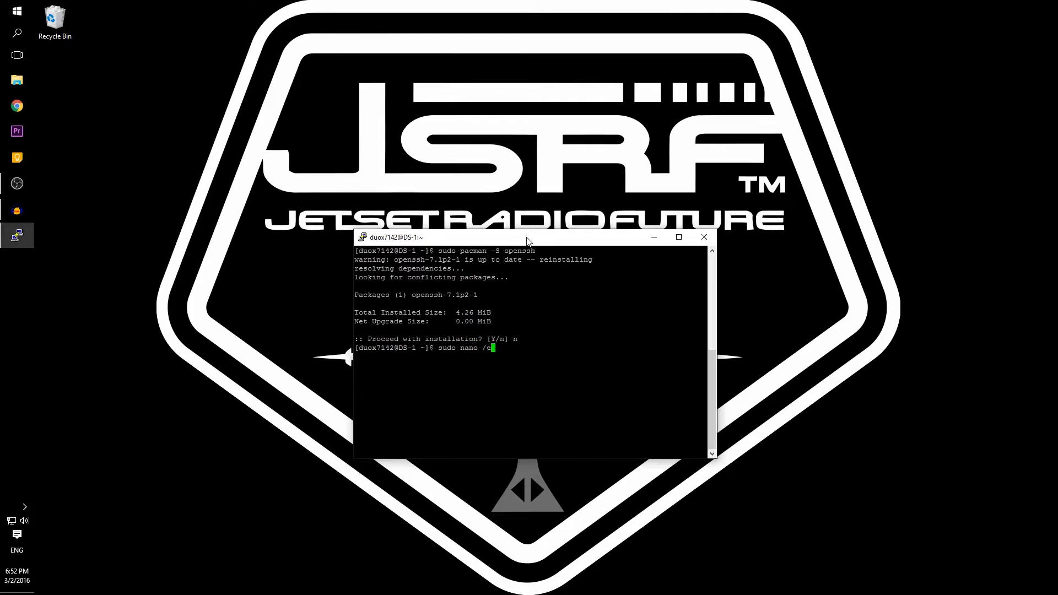
type("tc")
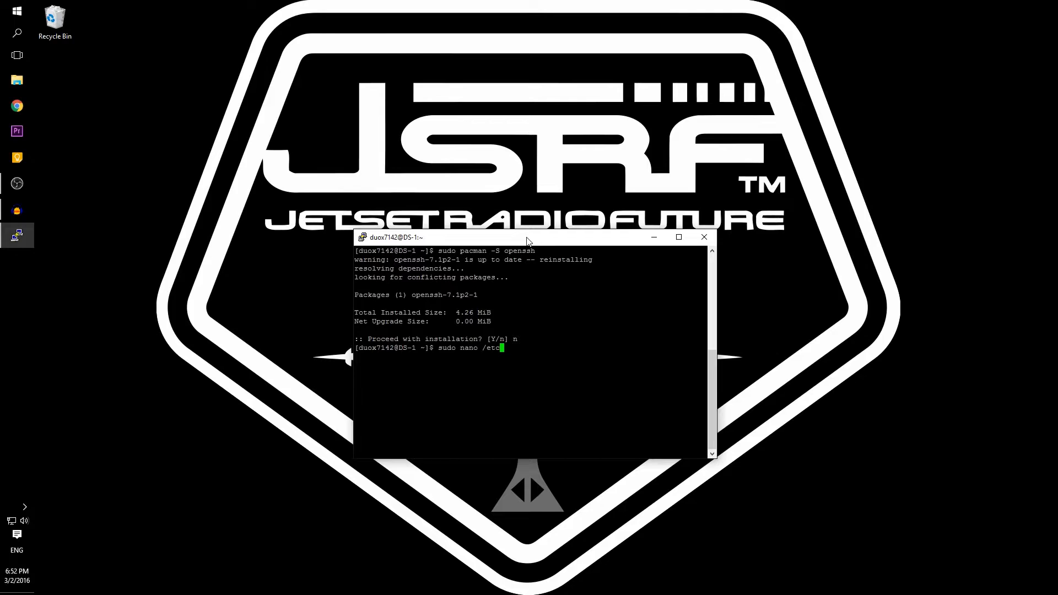
type("ssh/")
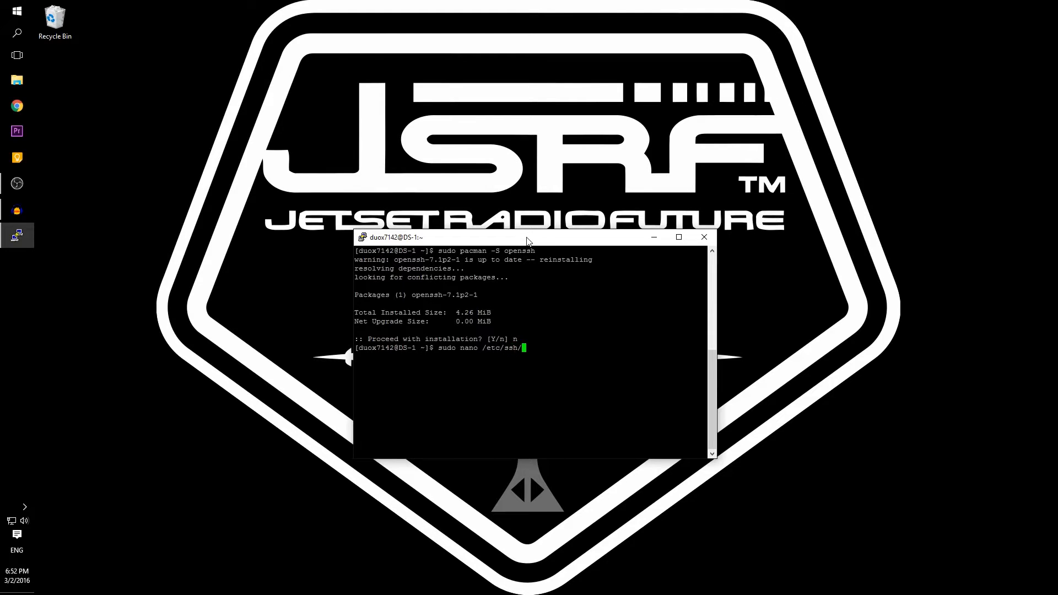
type("sshd_config")
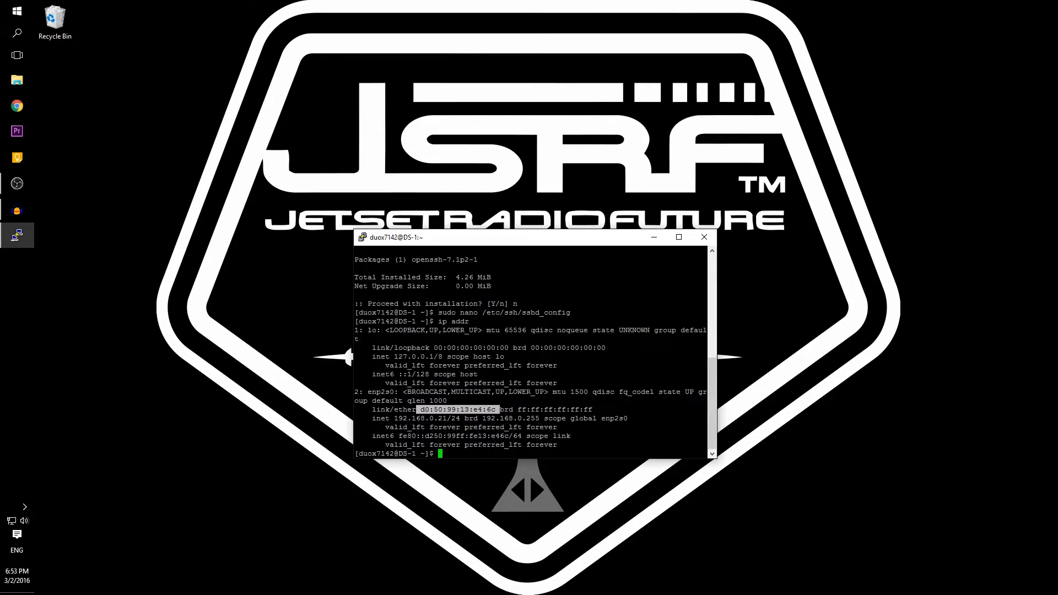
Start the sshd service and enable it at boot via systemctl.
type("s")
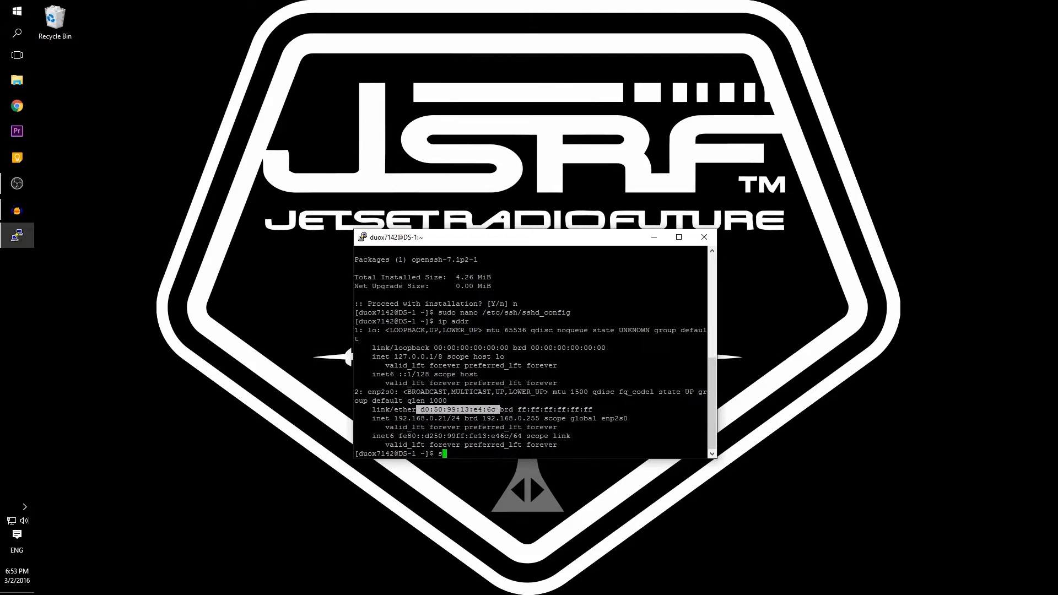
type("sudo systemctl start sshd")
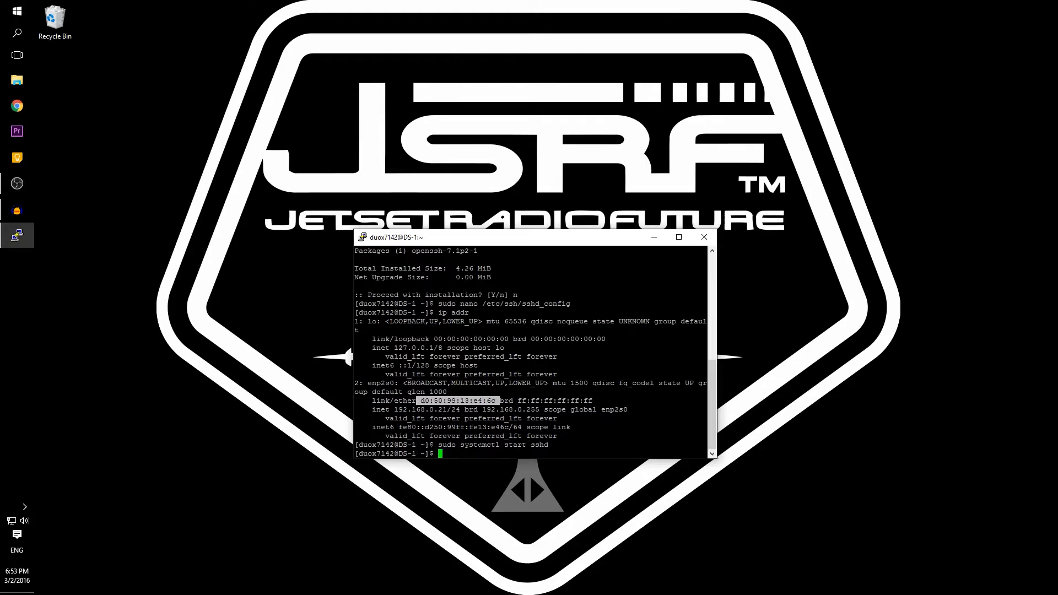
type("sudo systemctl enable sshd")
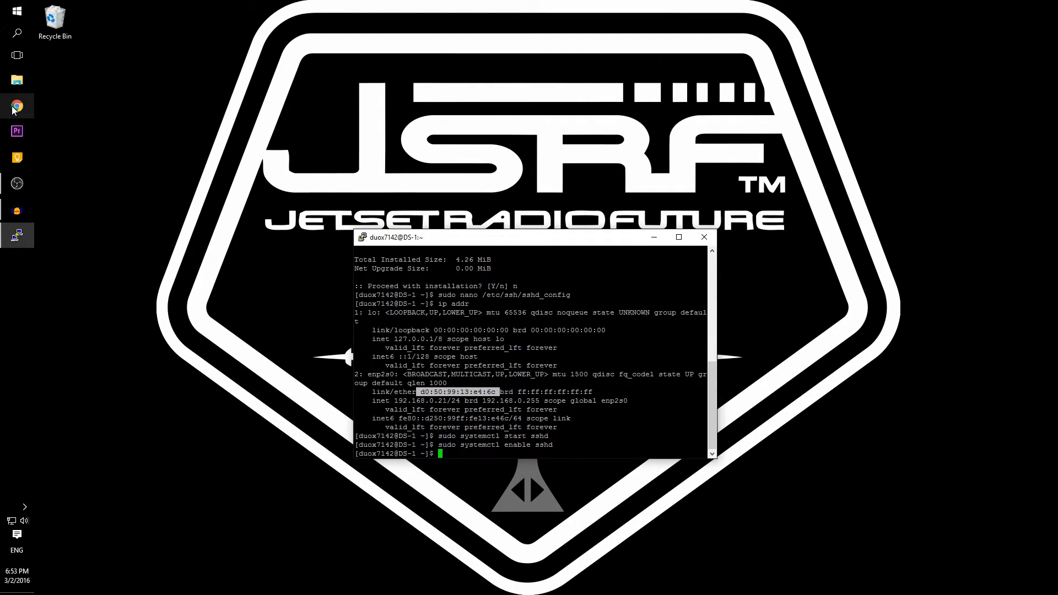
Log into the TP-Link router admin at 192.168.0.1 as admin in Chrome.
left_click(16, 107)
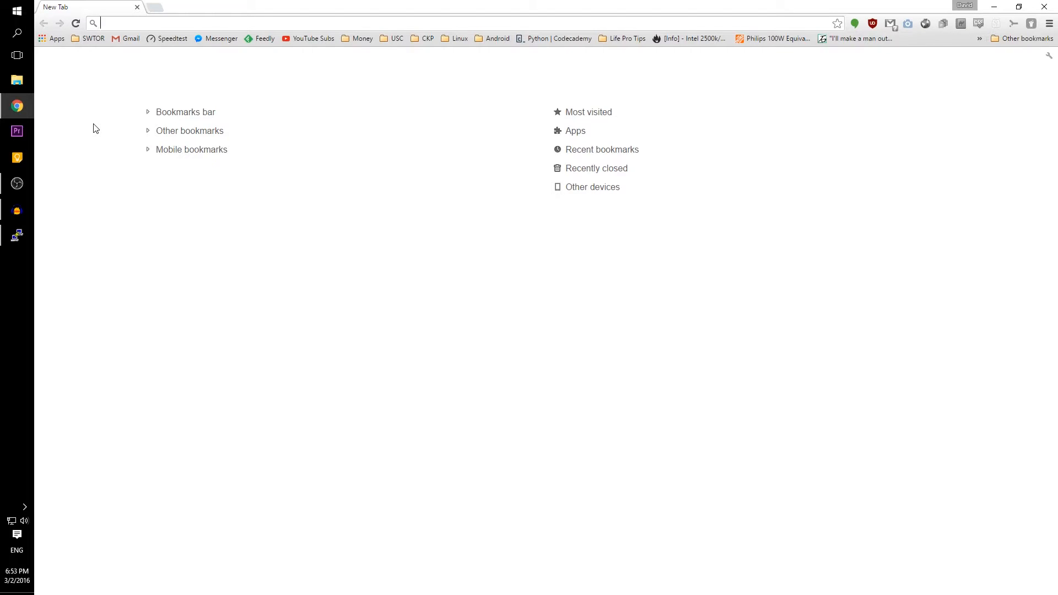
type("192.168.0.1")
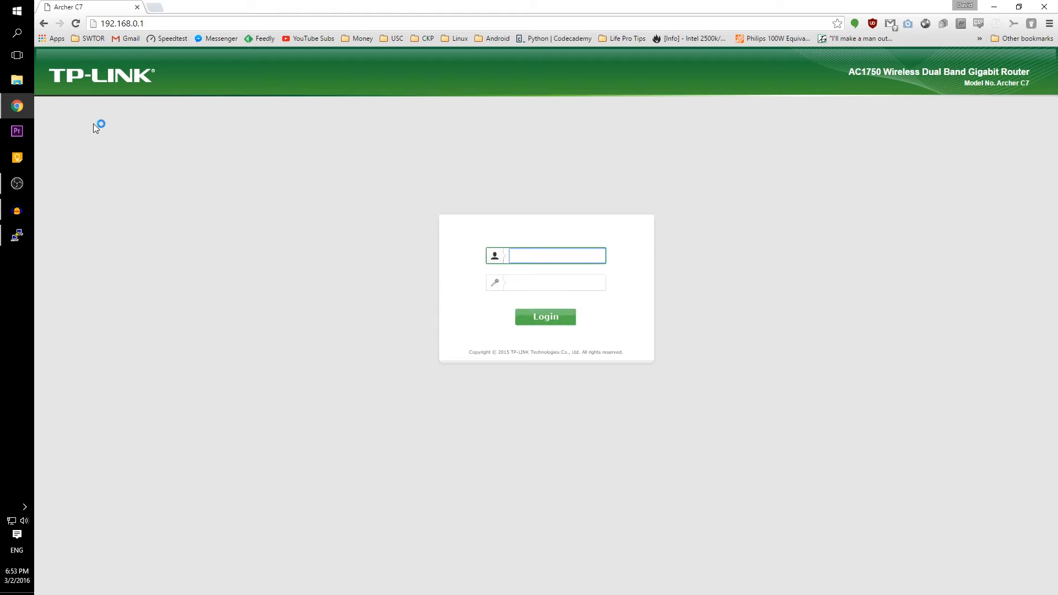
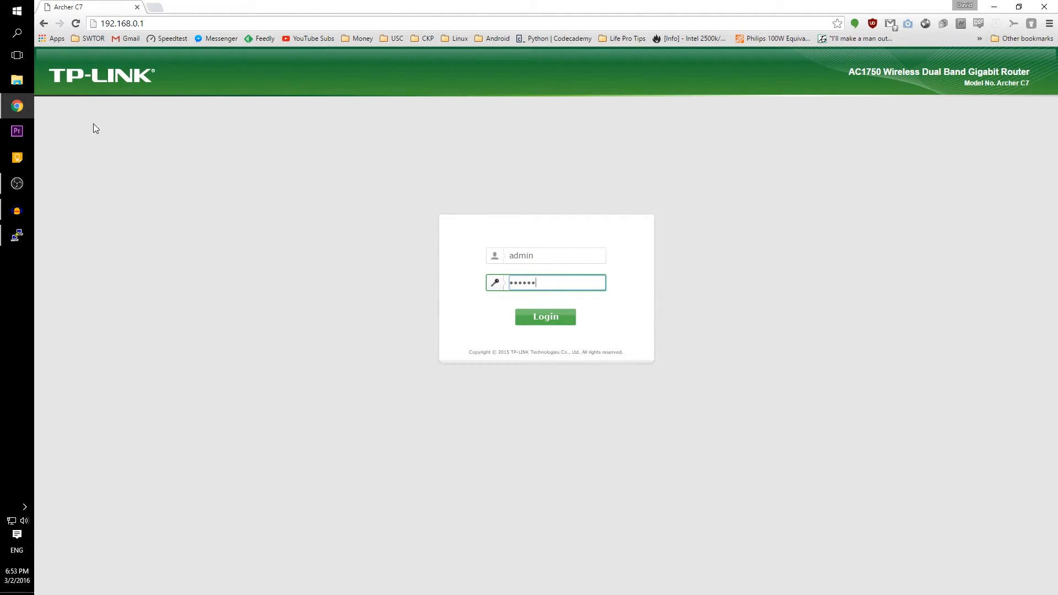
left_click(545, 316)
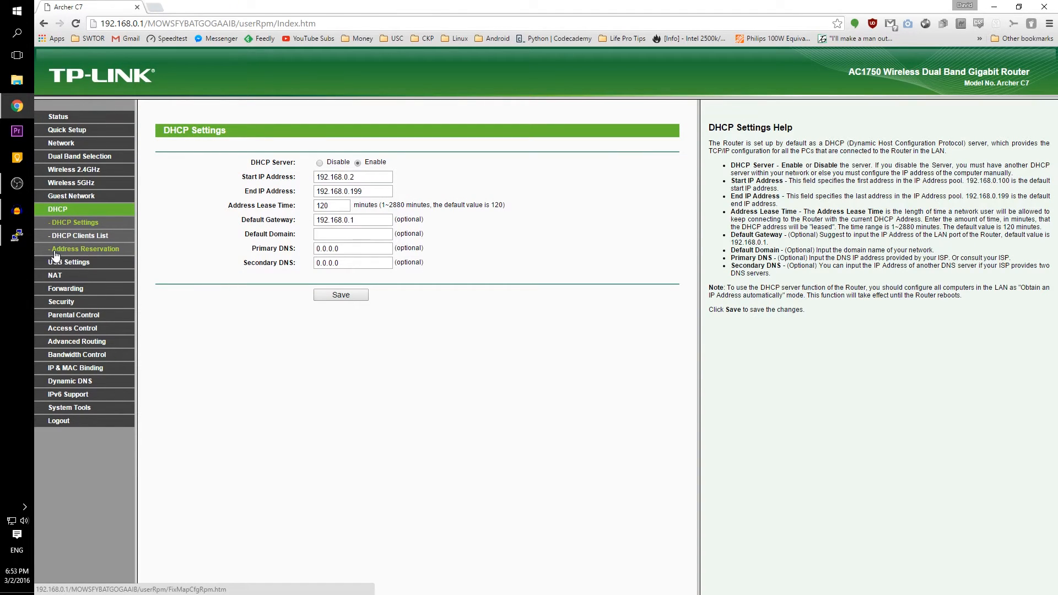
Reserve the server's MAC D0-50-99-13-E4-6C at 192.168.0.21 under DHCP Address Reservation.
left_click(85, 249)
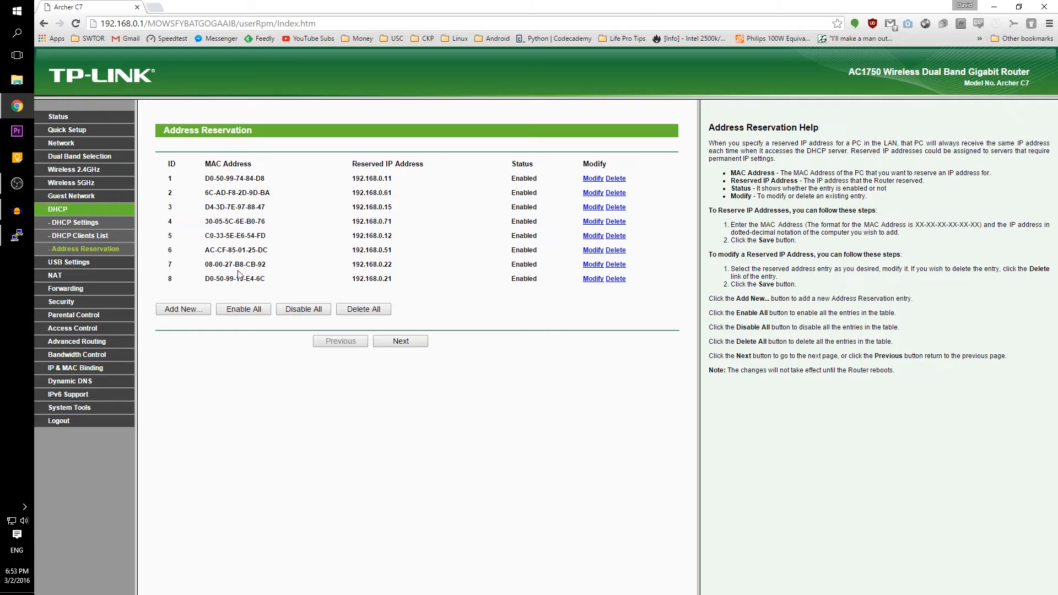
left_click(182, 308)
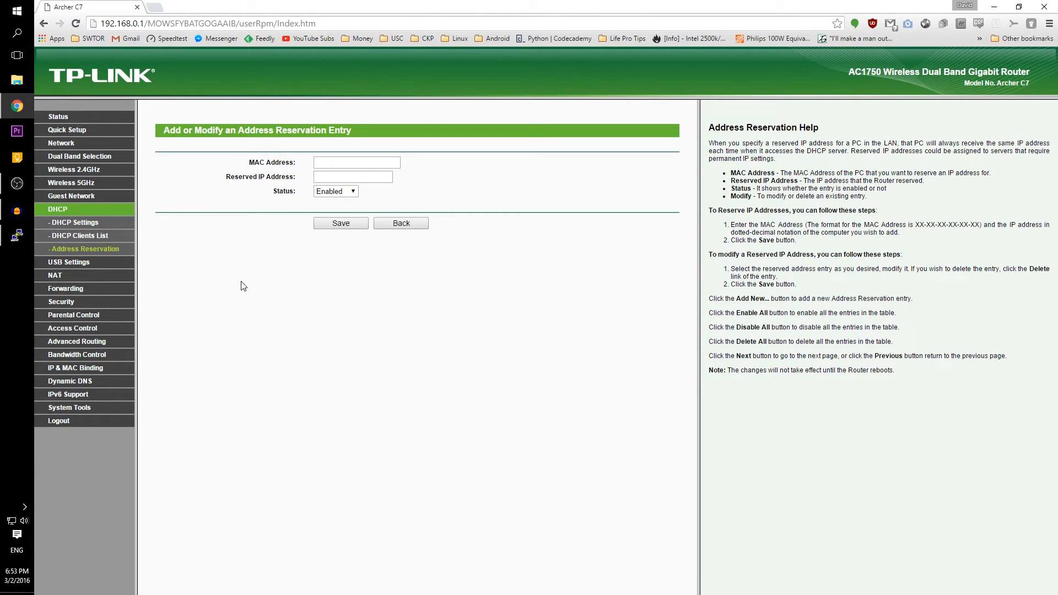
left_click(356, 162)
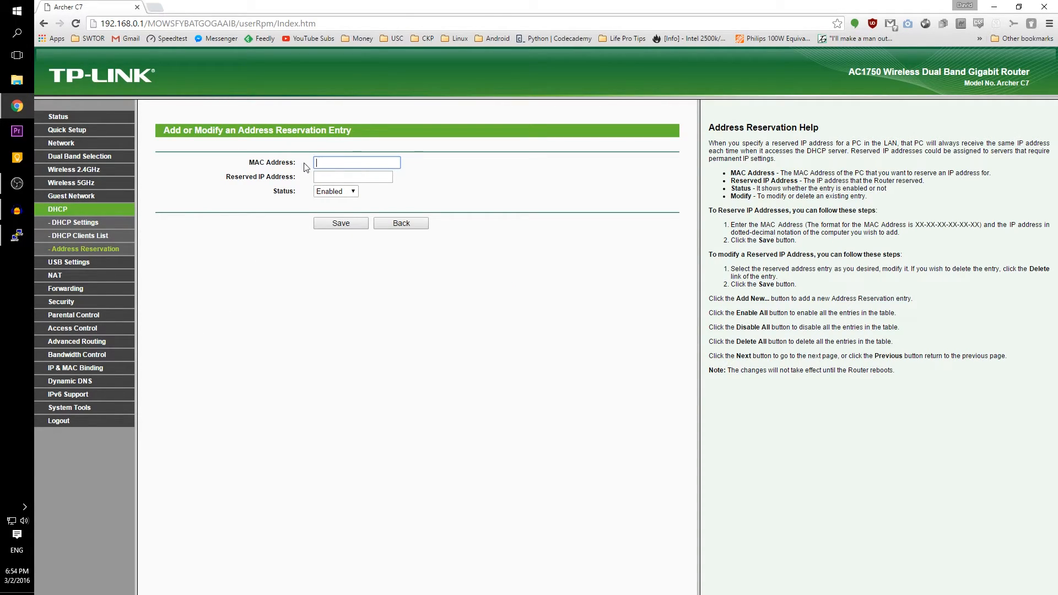
left_click(353, 177)
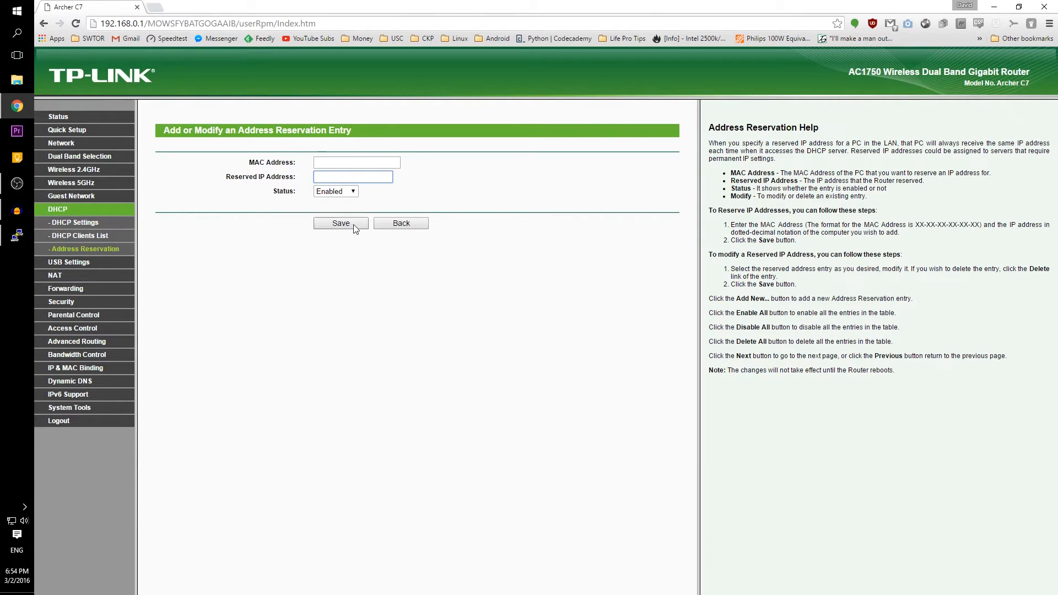
left_click(340, 224)
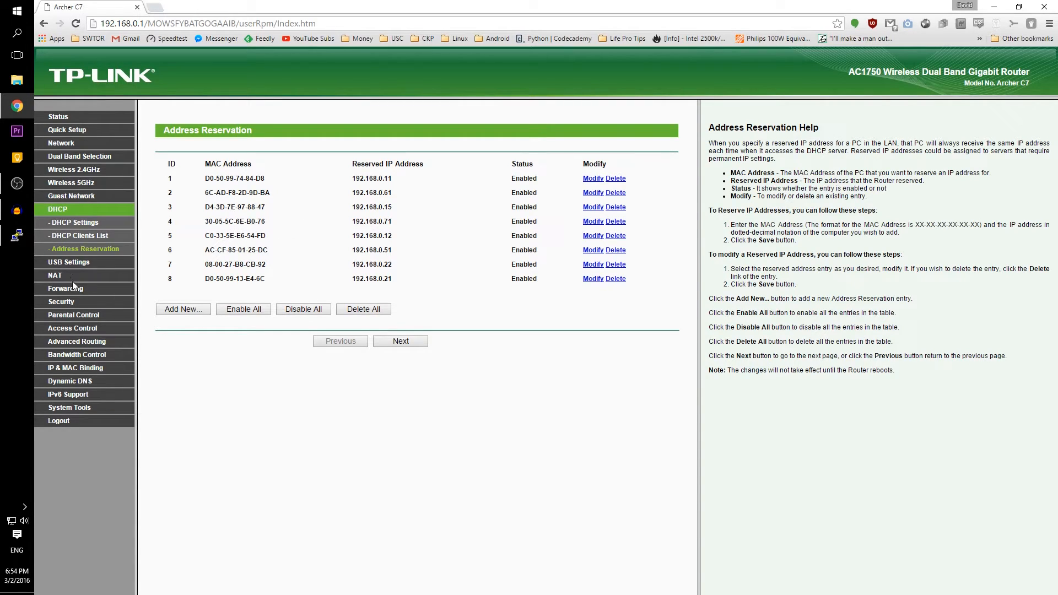
mouse_move(65, 287)
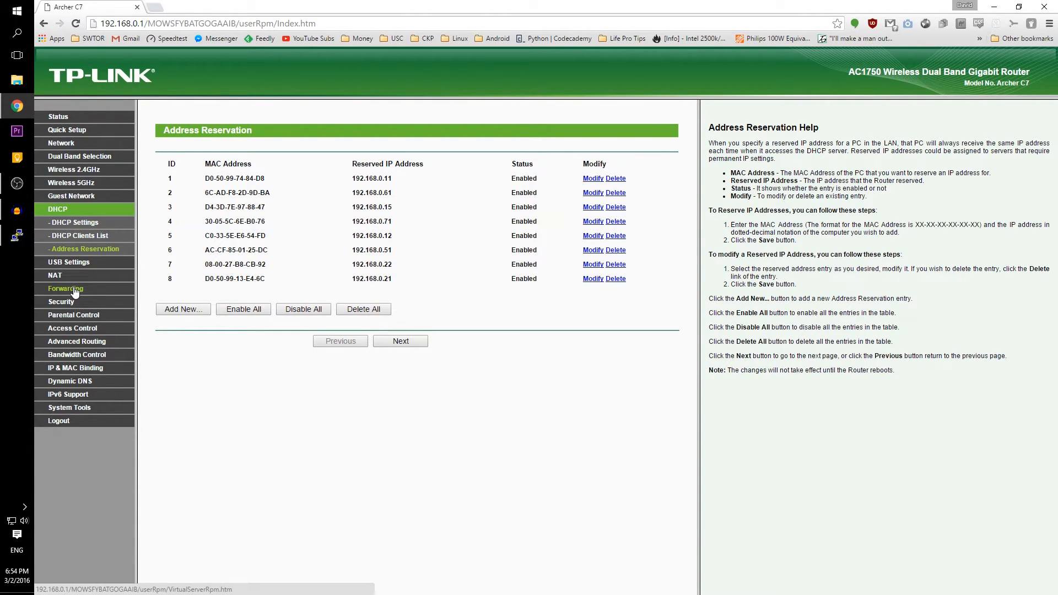
Add a virtual server forwarding port 22 to the server's 192.168.0 address, then start a new tab.
left_click(65, 287)
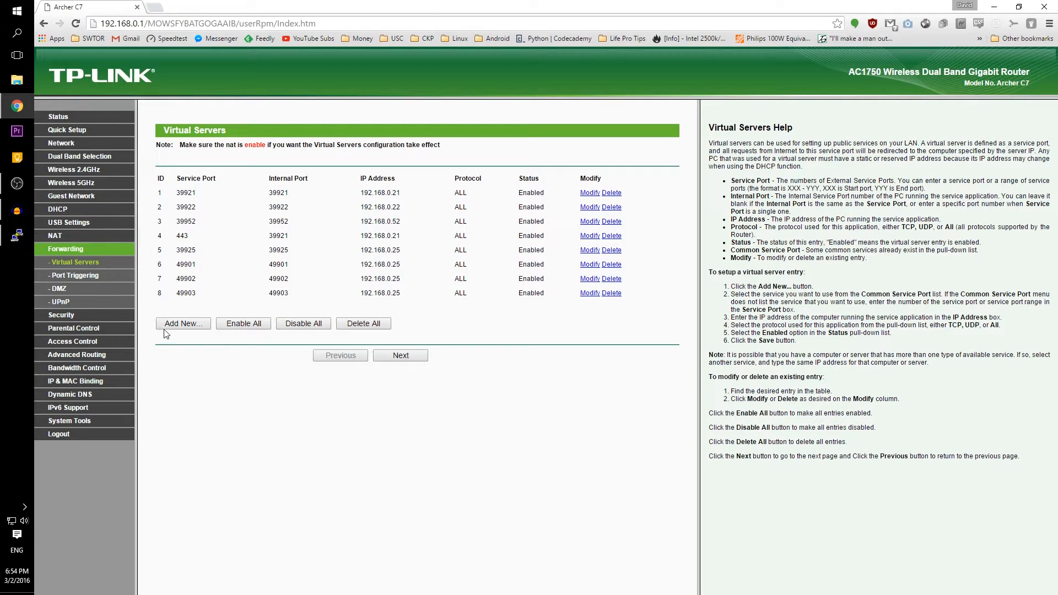
left_click(182, 323)
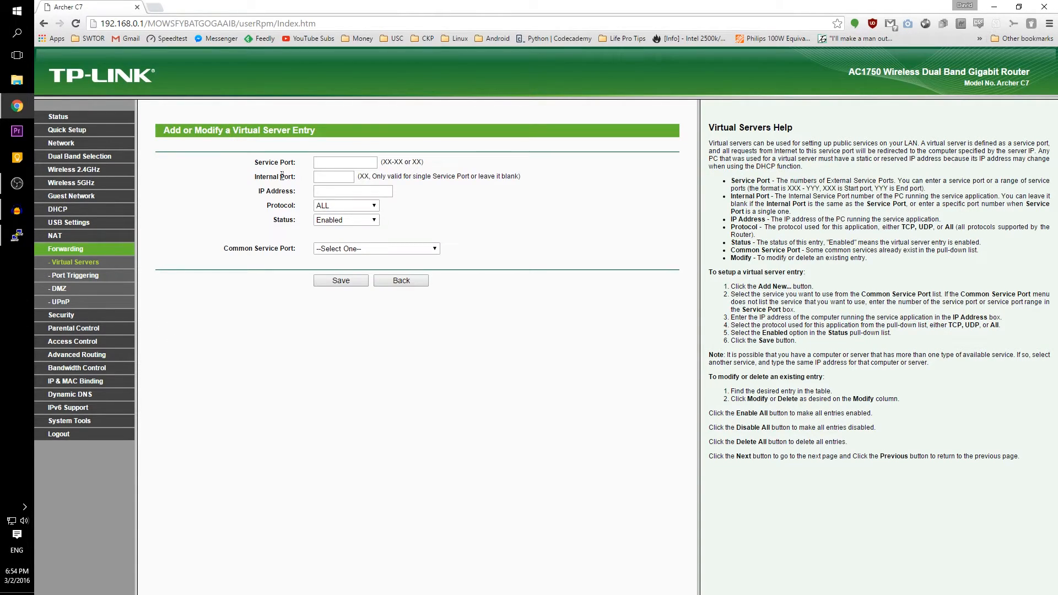
left_click(345, 162)
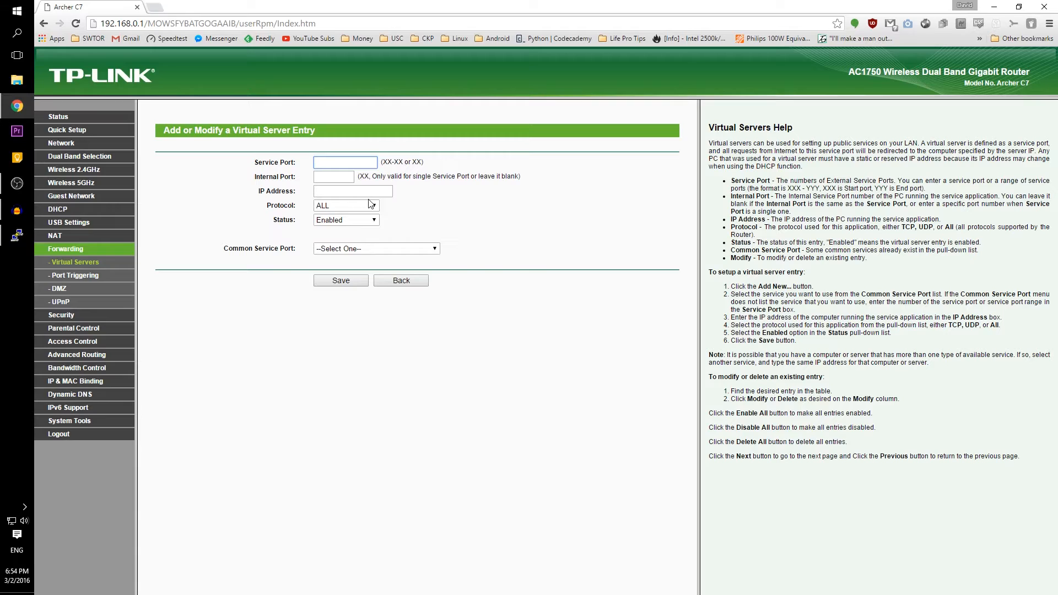
type("22")
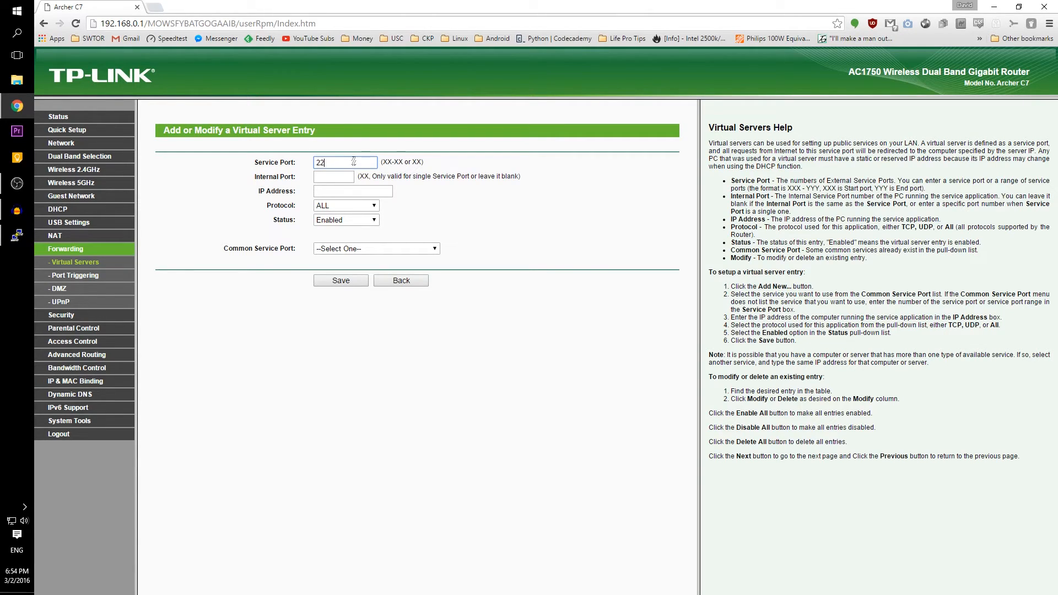
double_click(345, 162)
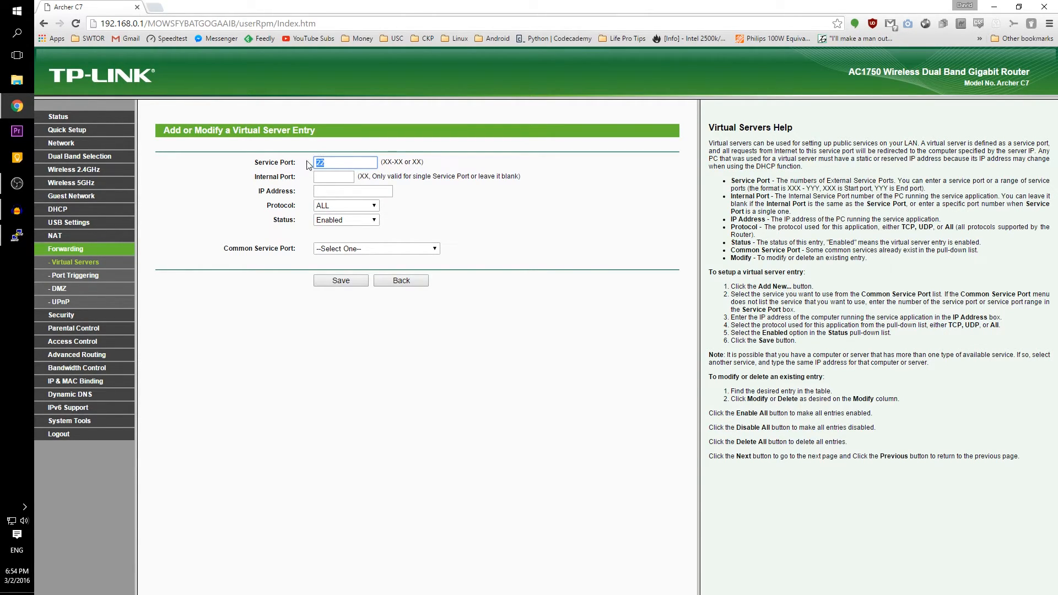
mouse_move(349, 194)
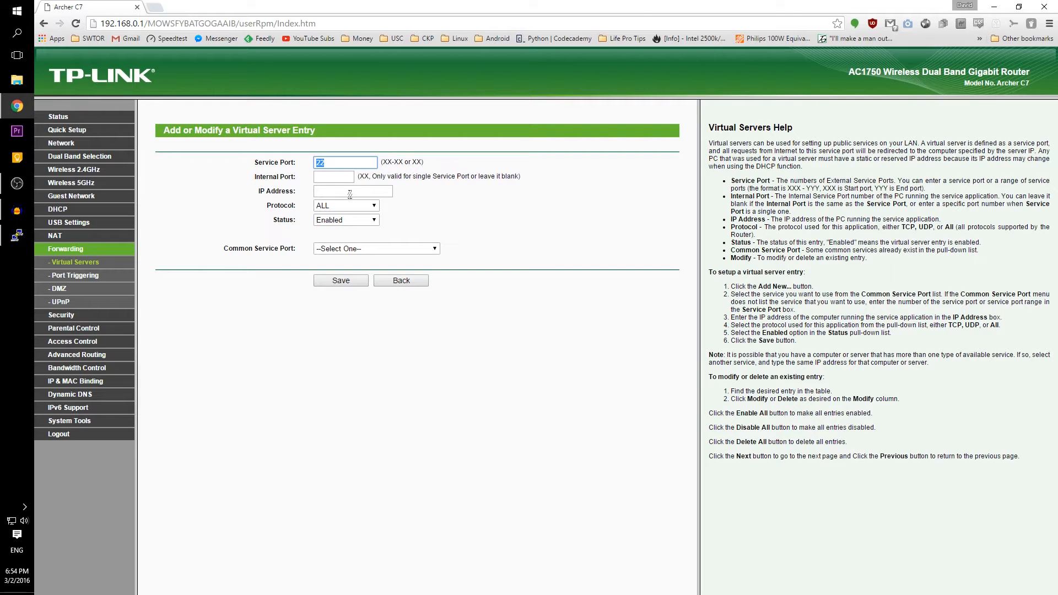
type("1")
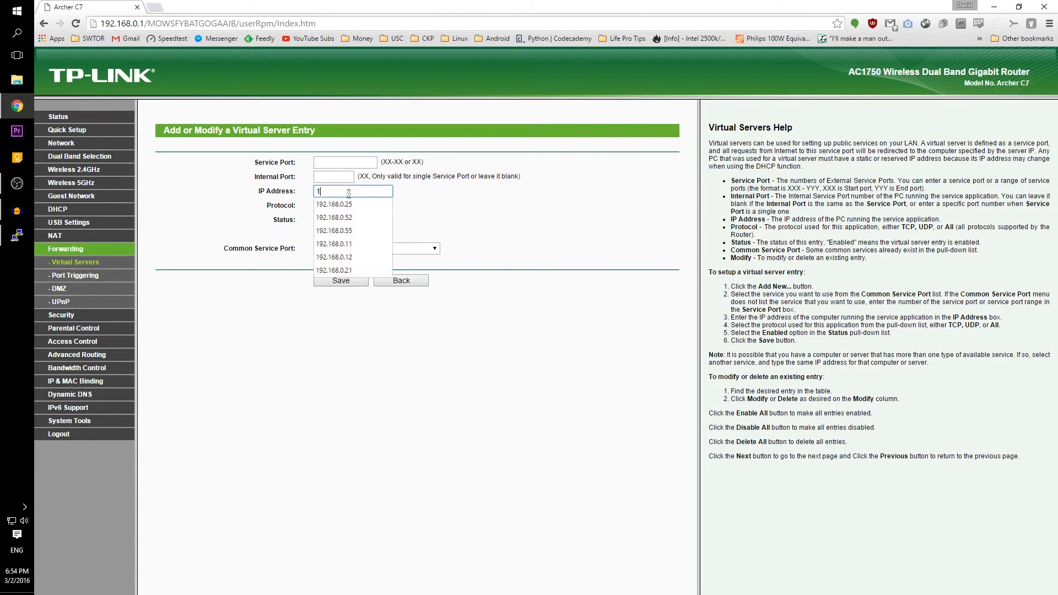
left_click(333, 204)
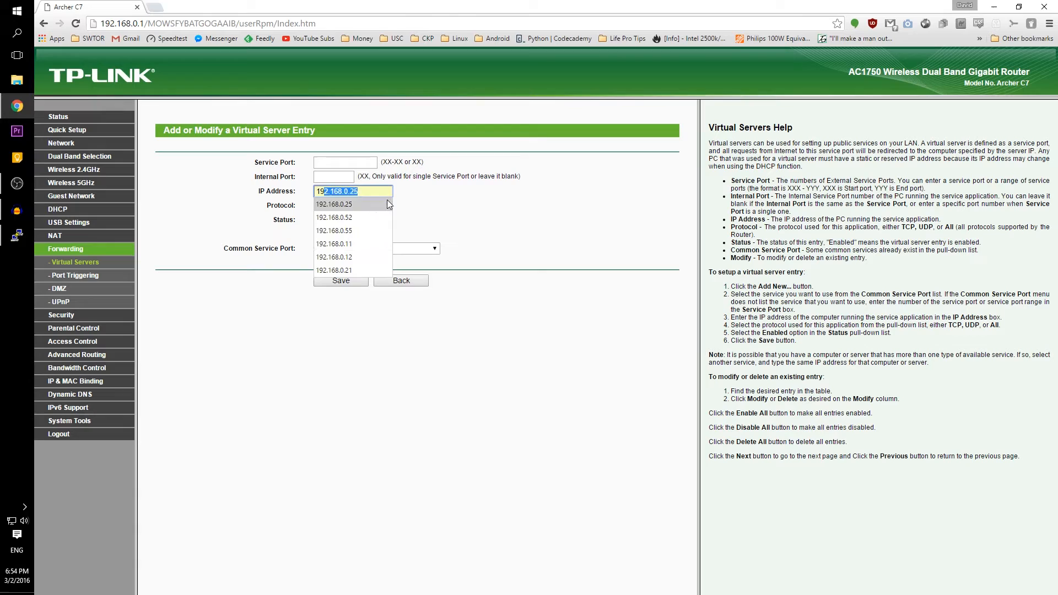
left_click(400, 280)
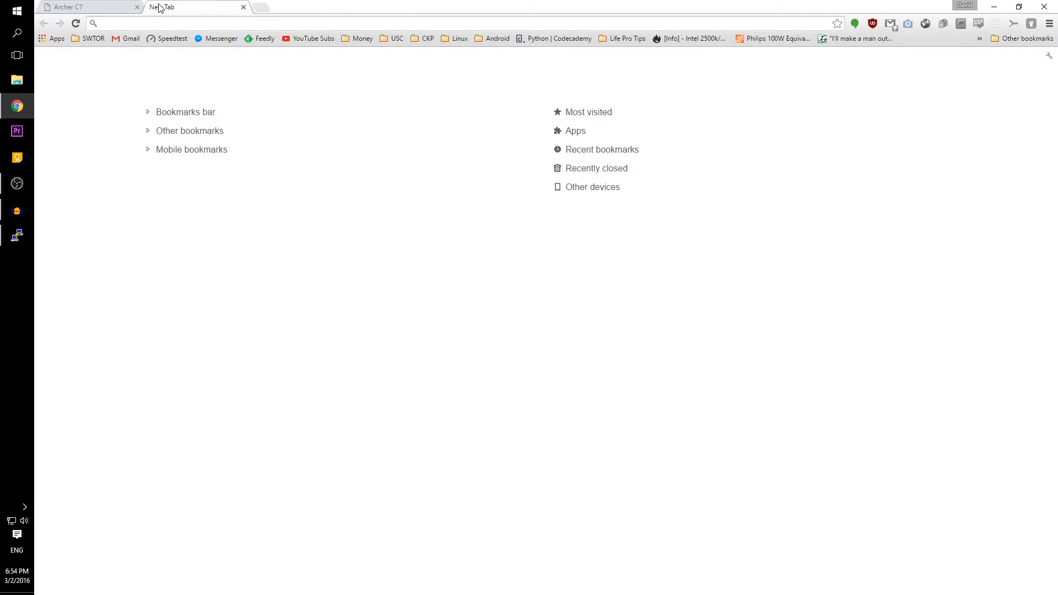
Load the No-IP dynamic DNS home page at noip.com.
type("noip.com")
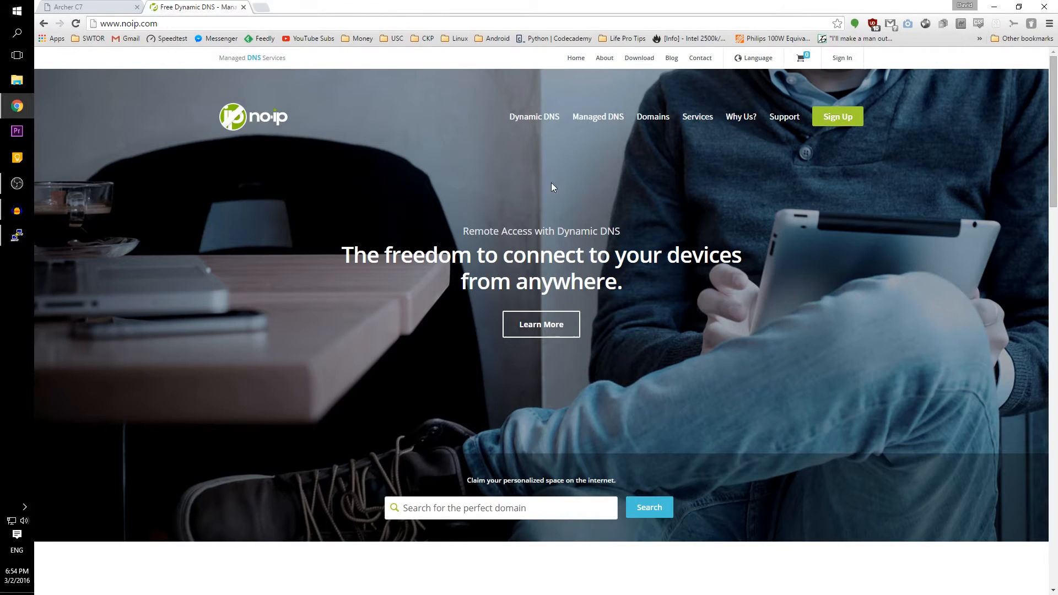
mouse_move(753, 288)
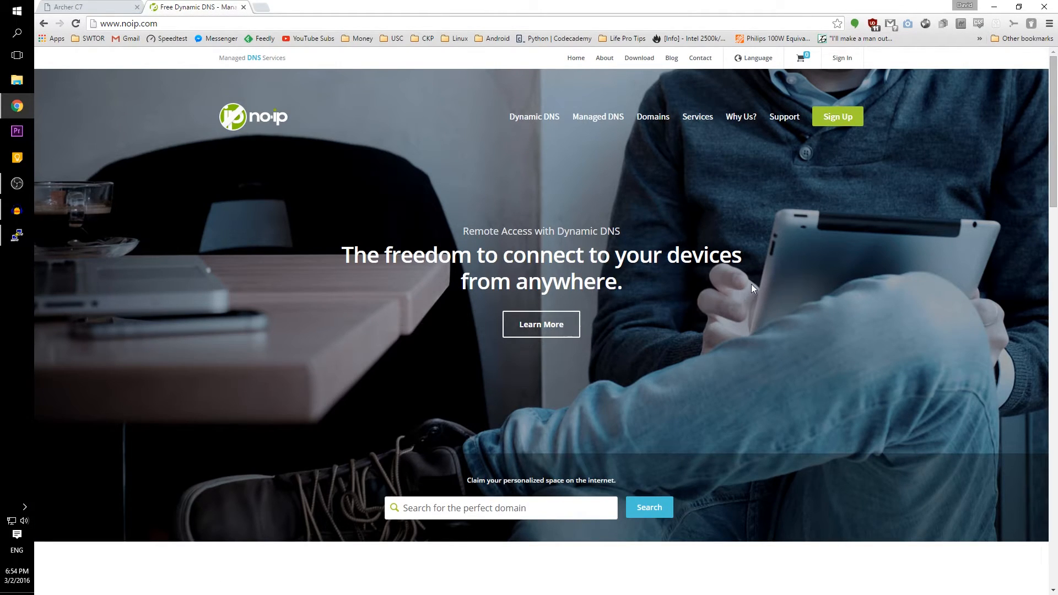
mouse_move(417, 308)
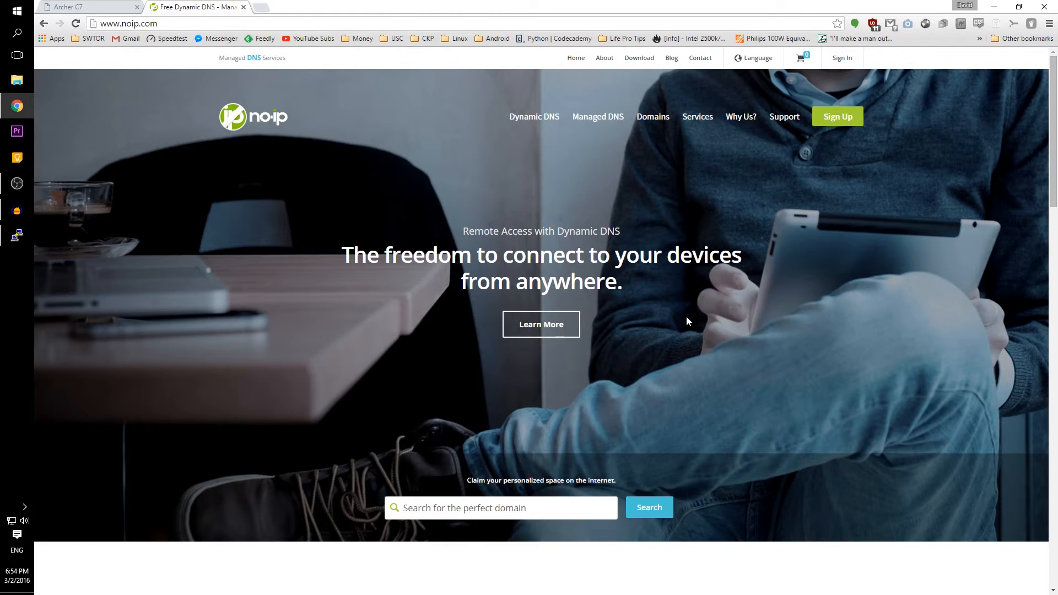
mouse_move(476, 187)
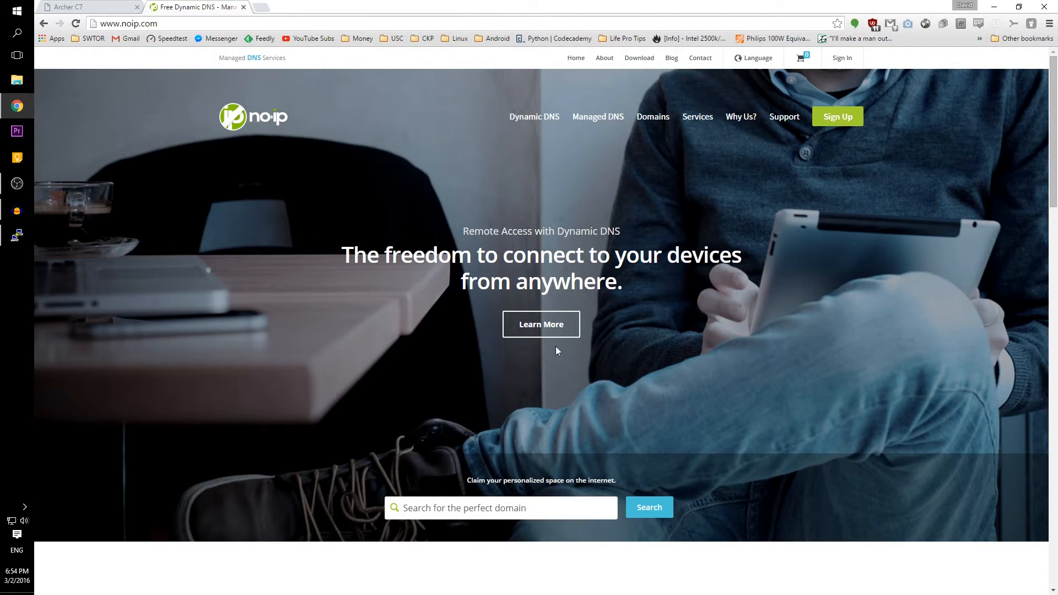
mouse_move(566, 202)
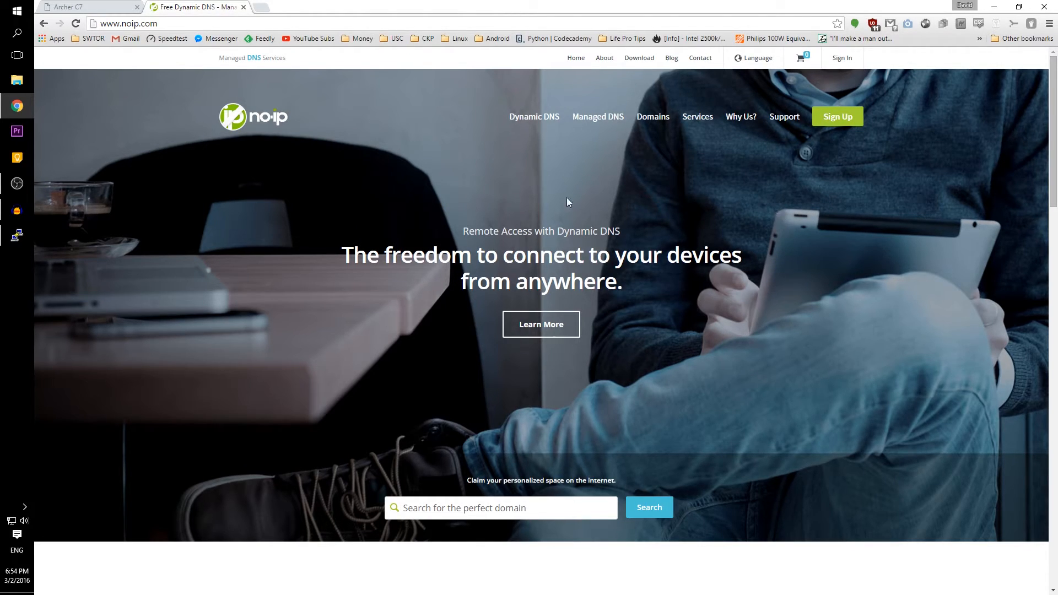
mouse_move(377, 304)
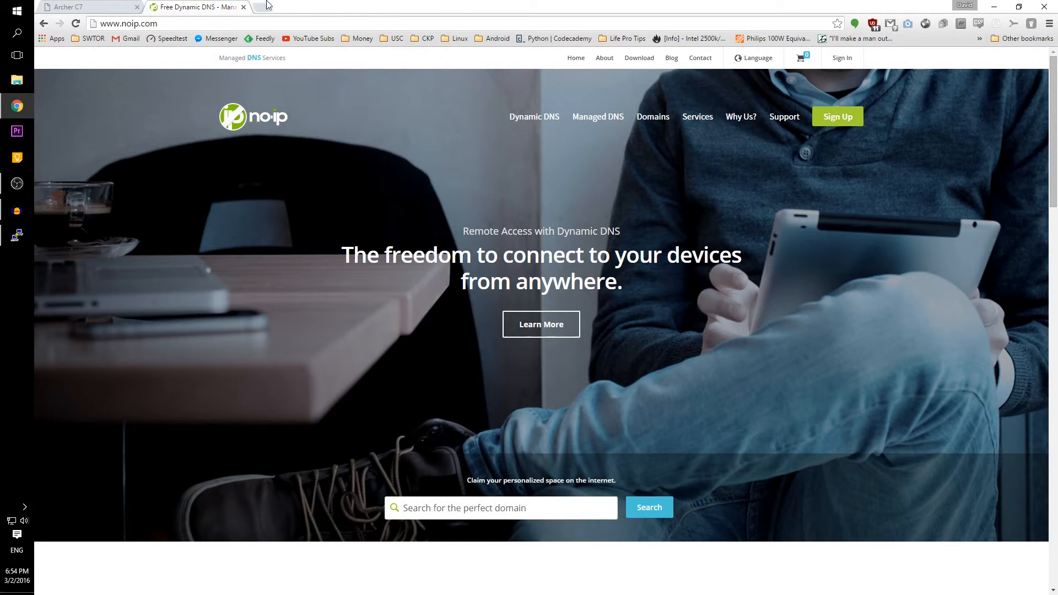
mouse_move(259, 15)
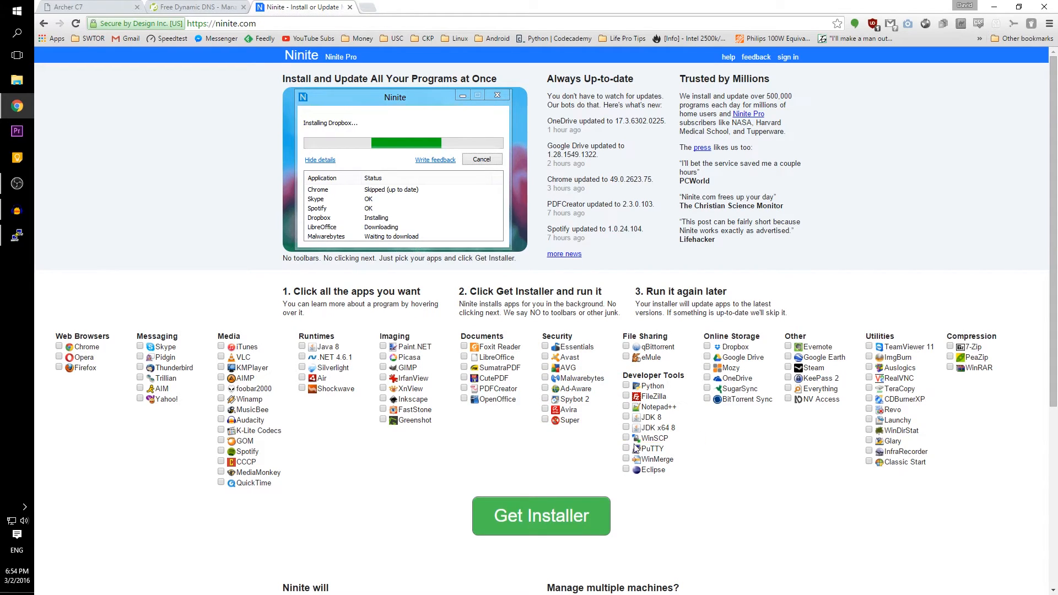
Tick PuTTY under Developer Tools on ninite.com.
left_click(626, 449)
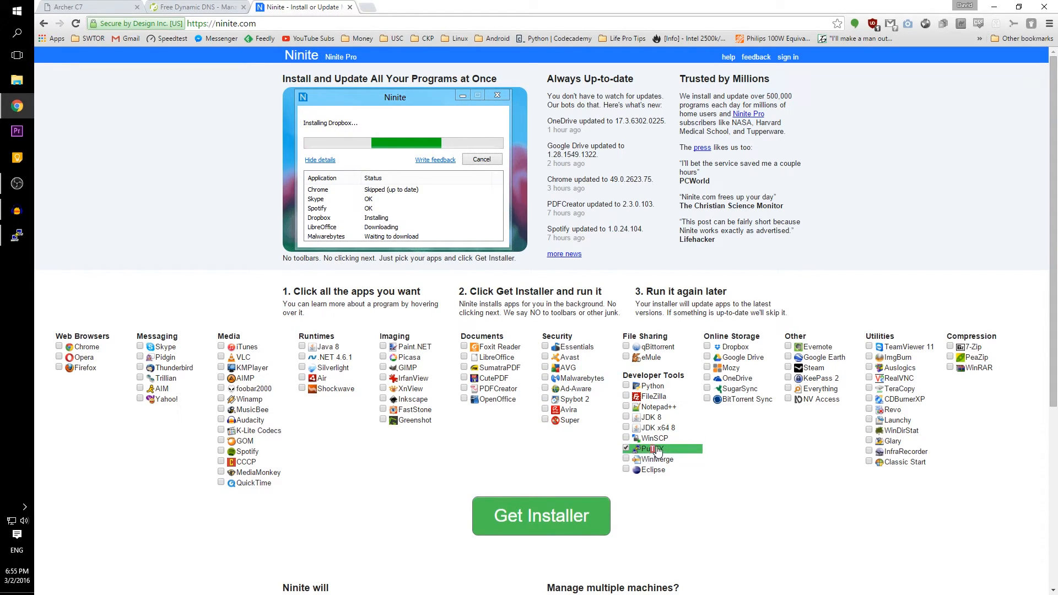
mouse_move(514, 516)
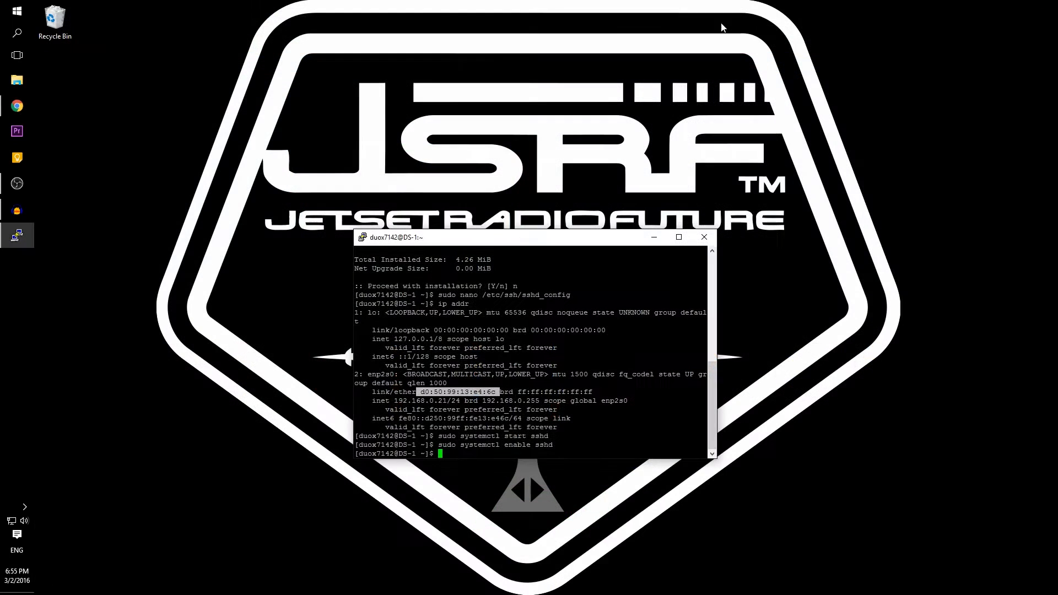
type("pu")
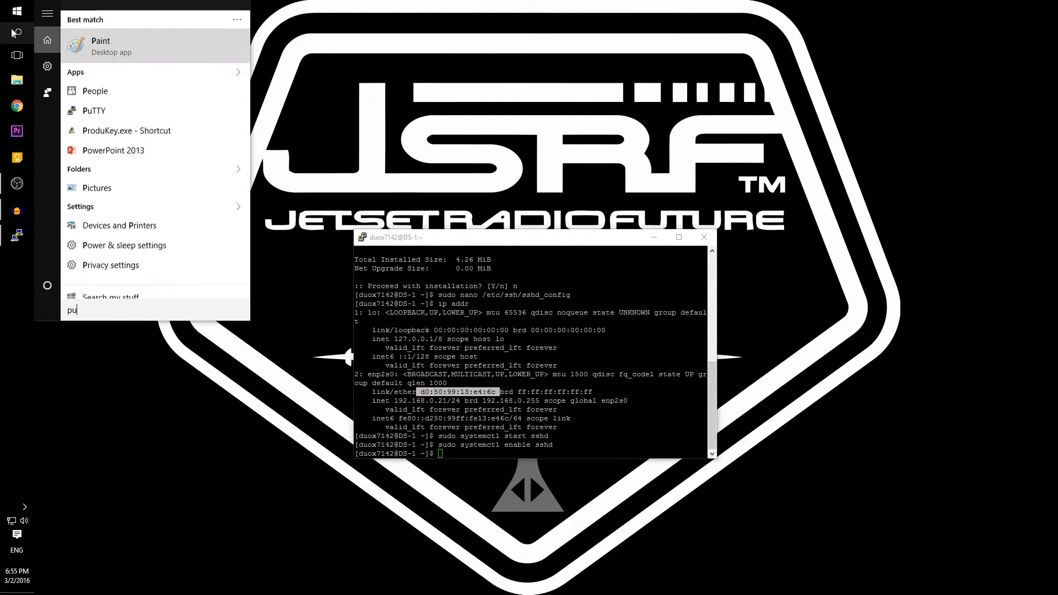
left_click(94, 111)
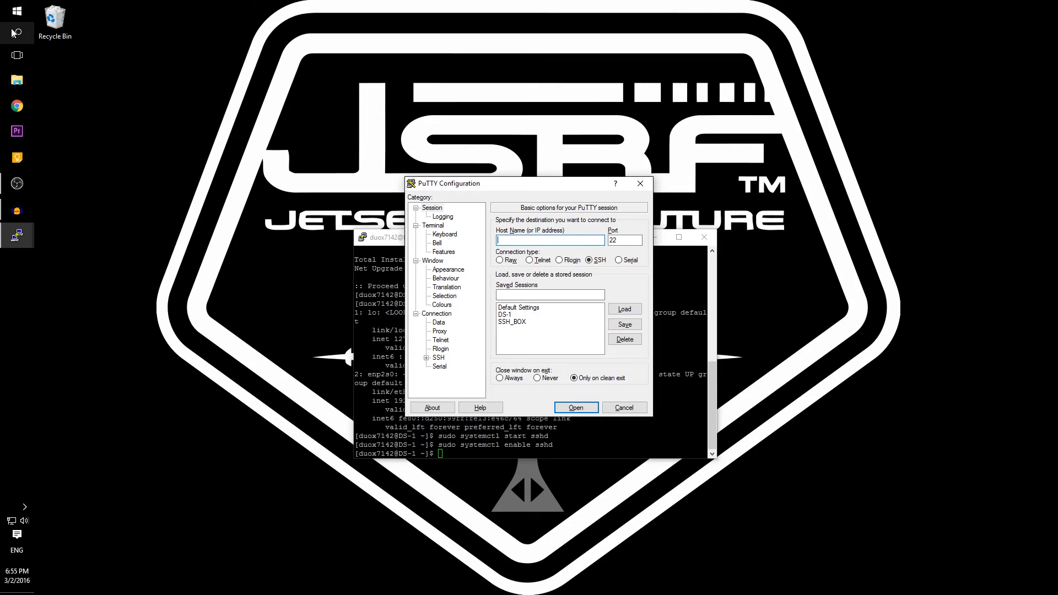
mouse_move(489, 247)
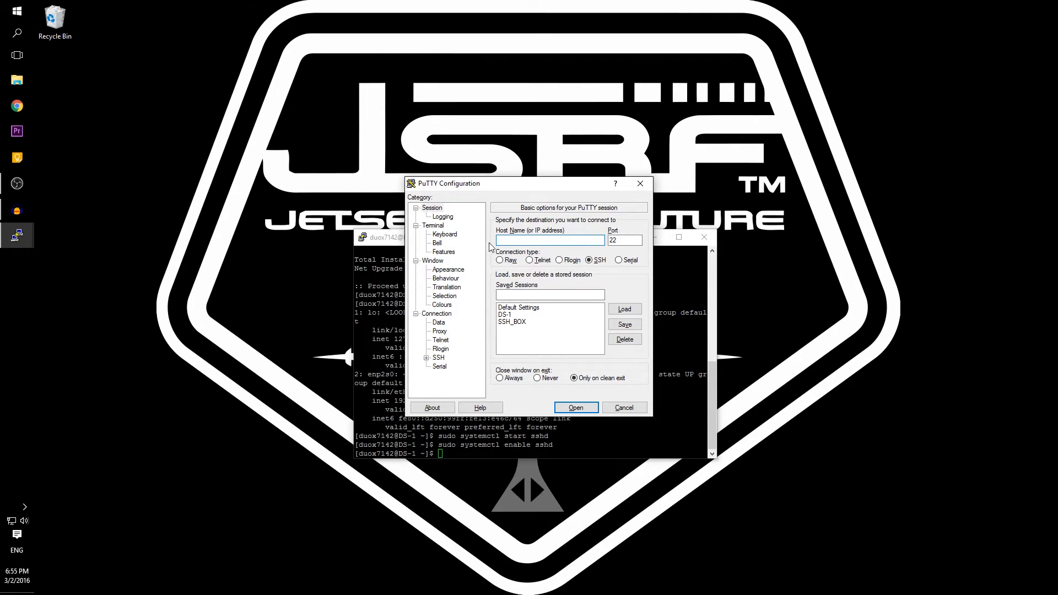
type("username")
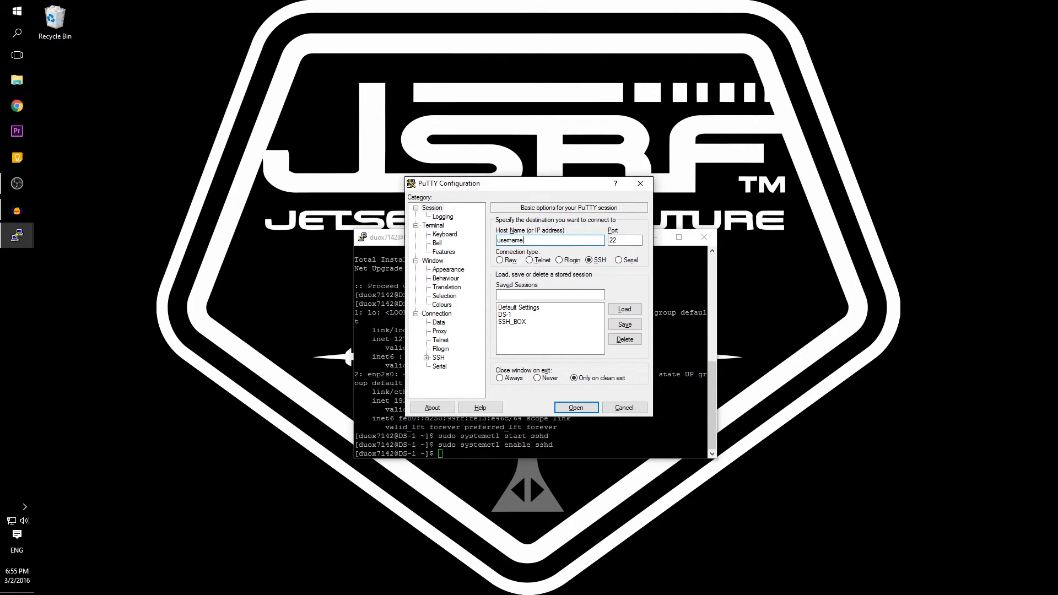
type("@")
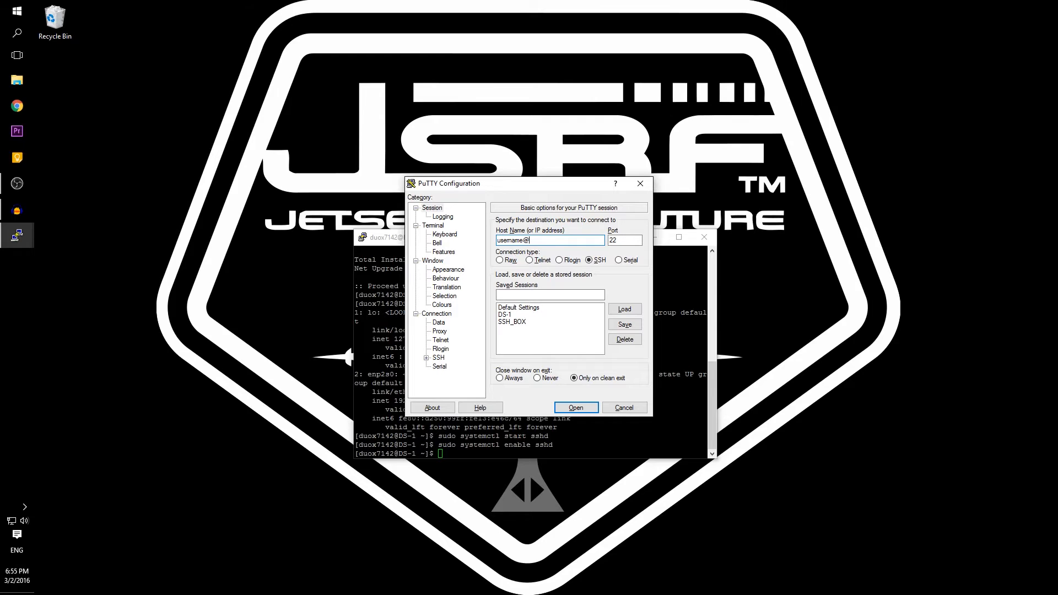
type("website.com")
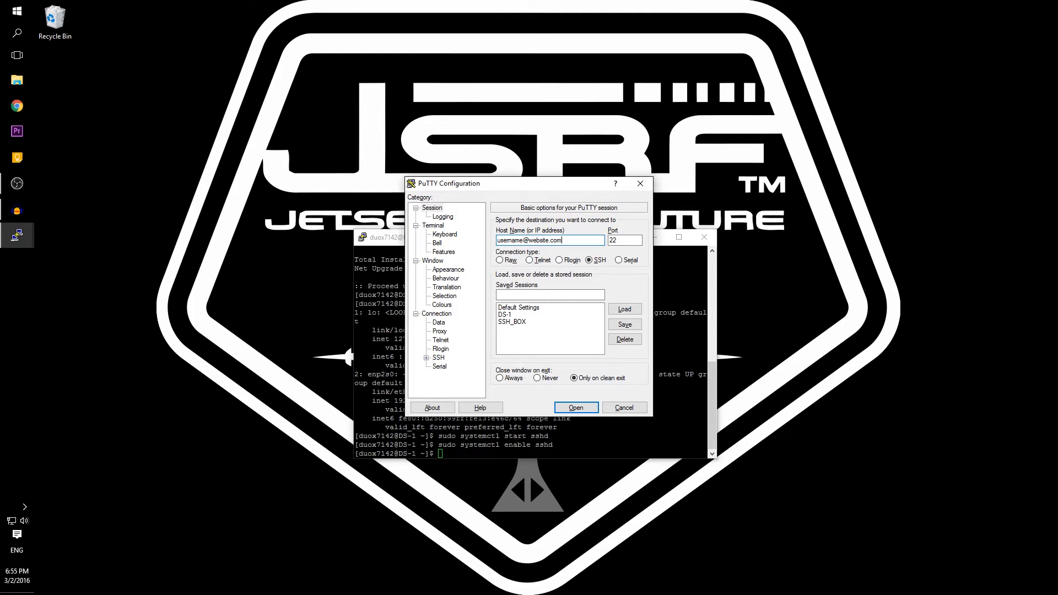
Name the saved session 'session' and bring the server terminal forward.
left_click(624, 240)
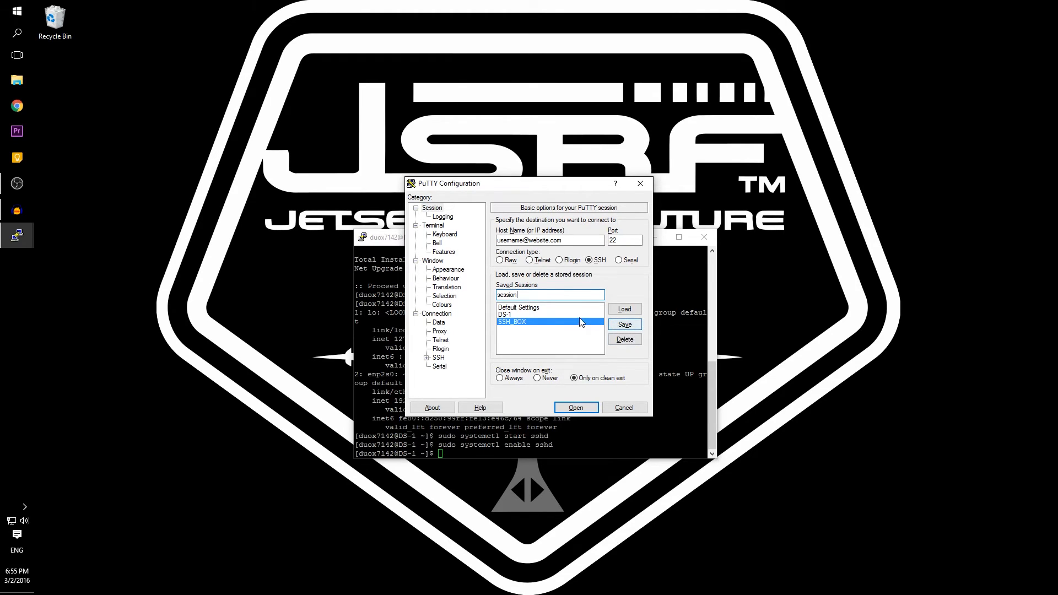
left_click(518, 307)
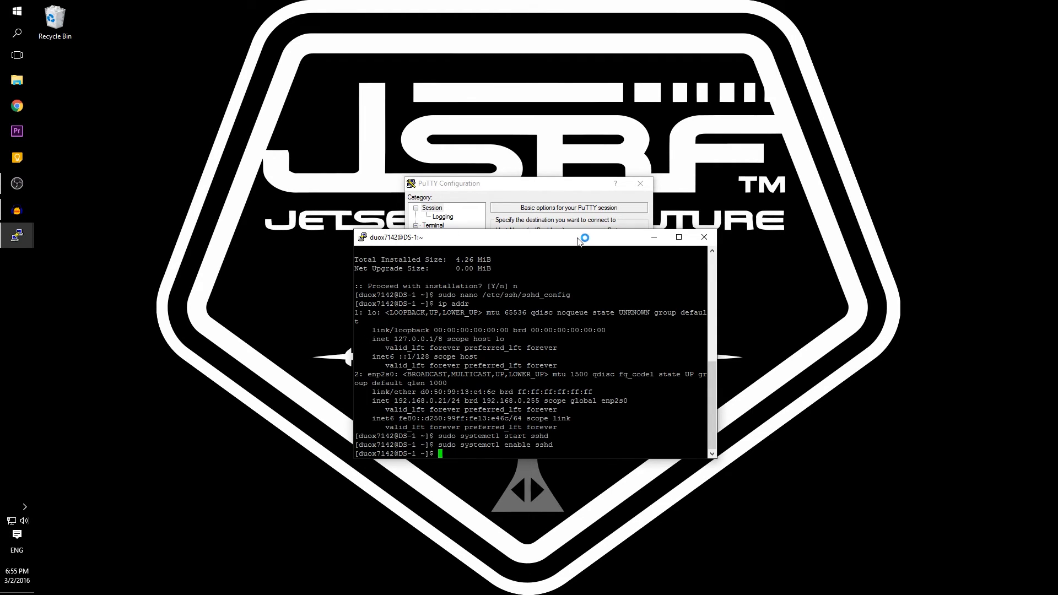
Move the terminal window higher and enter echo "hello world" at the DS-1 shell prompt.
left_click_drag(577, 237, 570, 193)
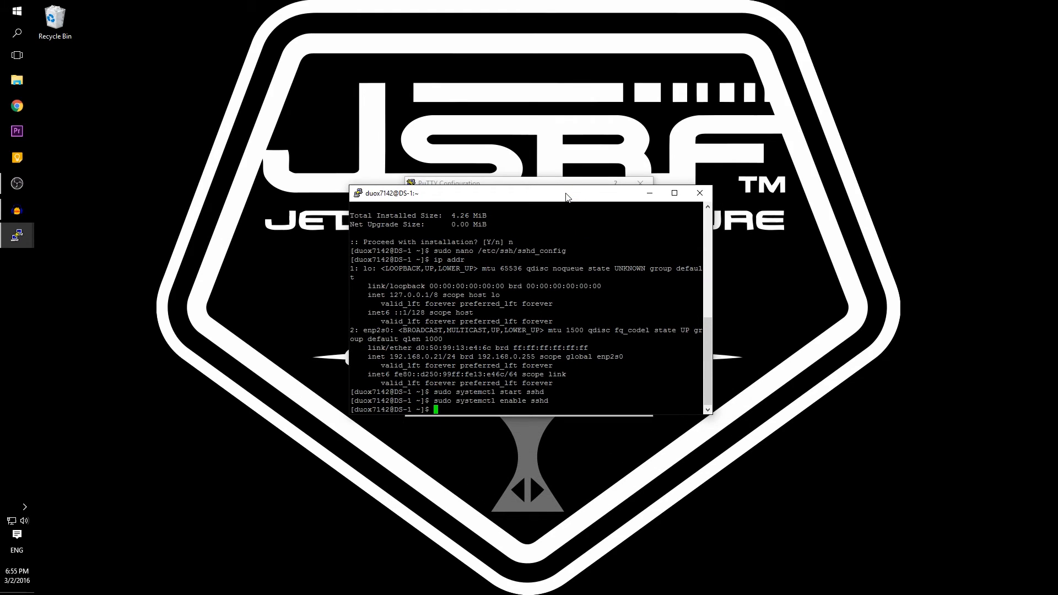
type("e")
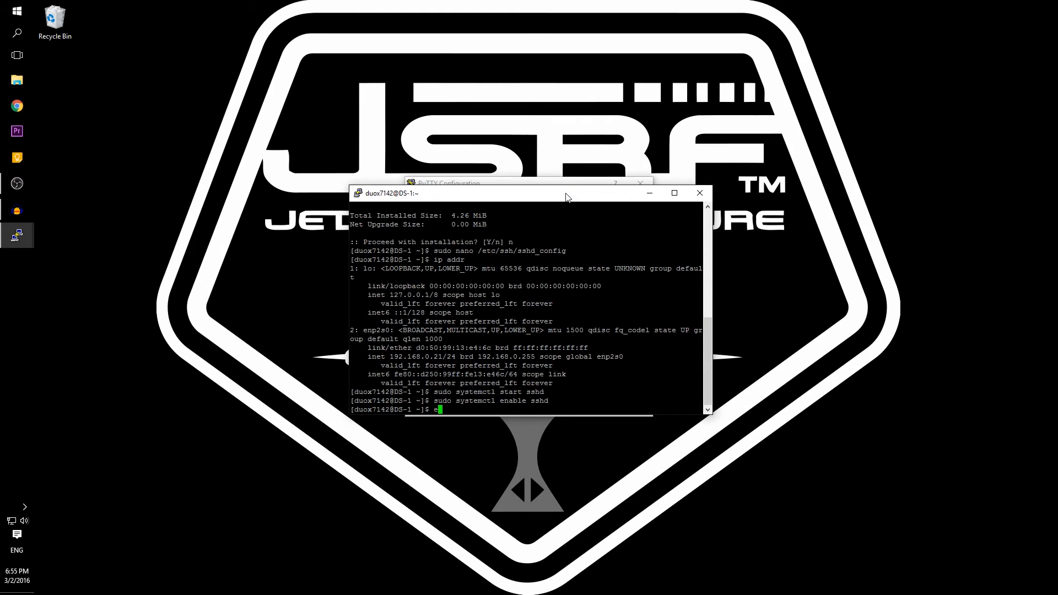
type("cho \"")
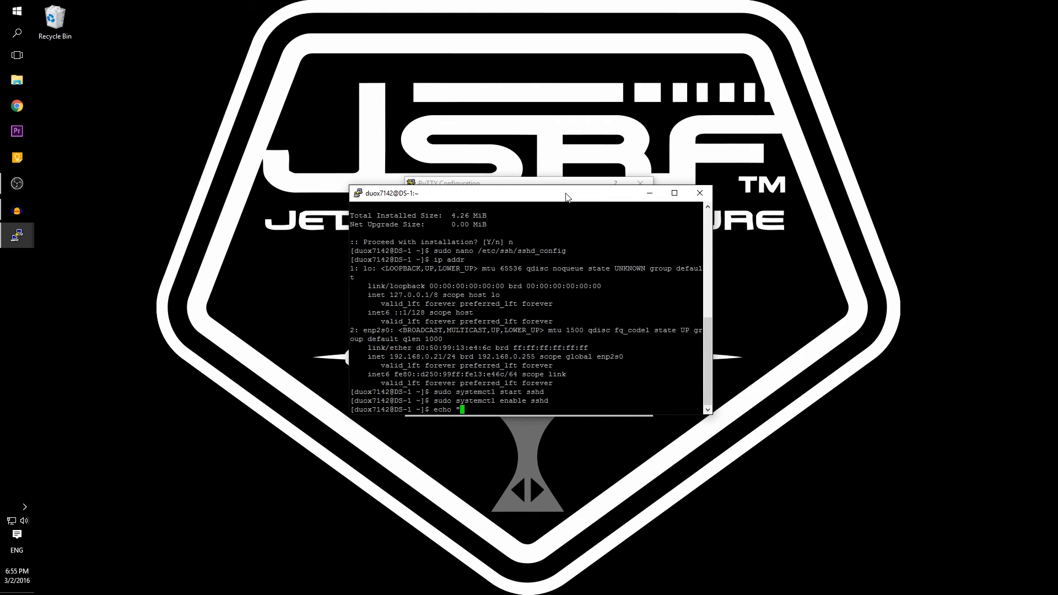
type("hello world")
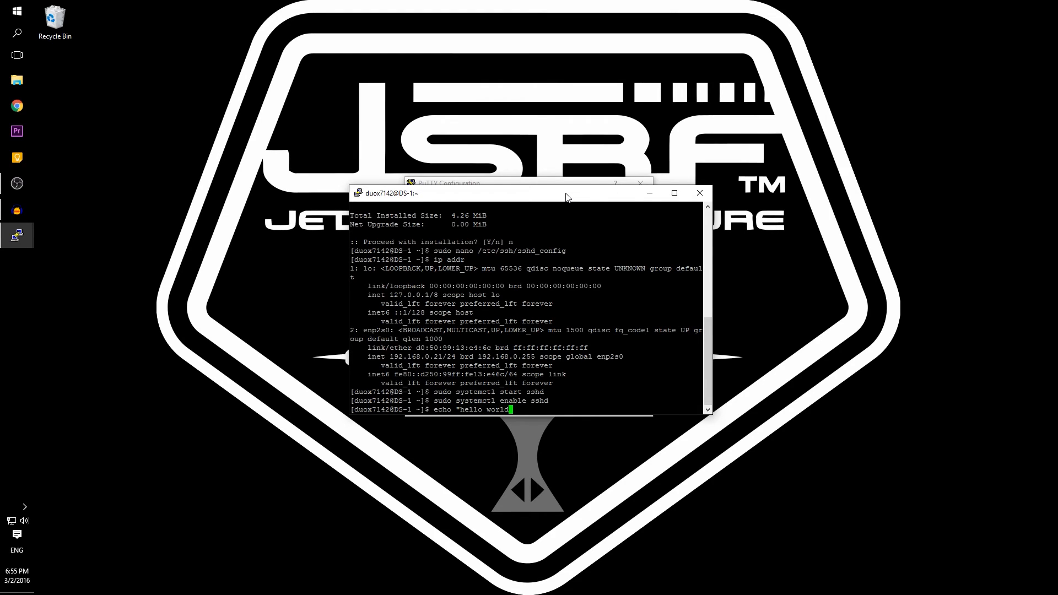